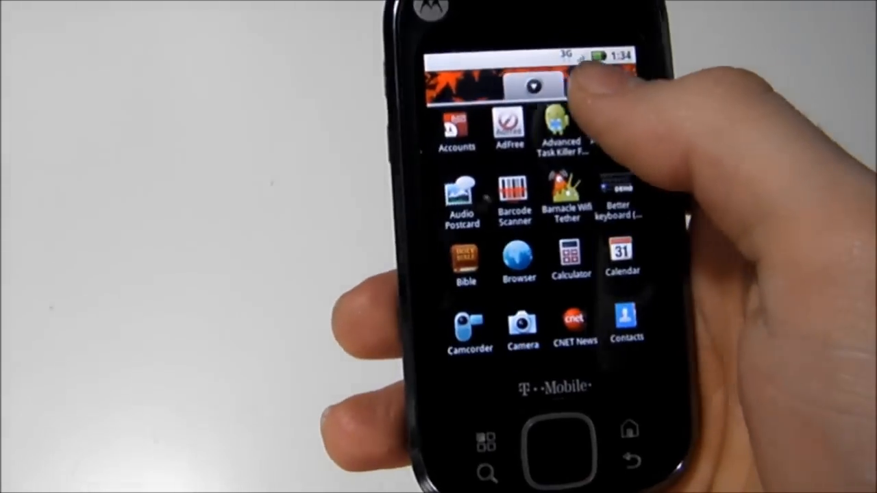
Step: Load google.com in the Browser and answer its request to access your location
scroll(down, 3)
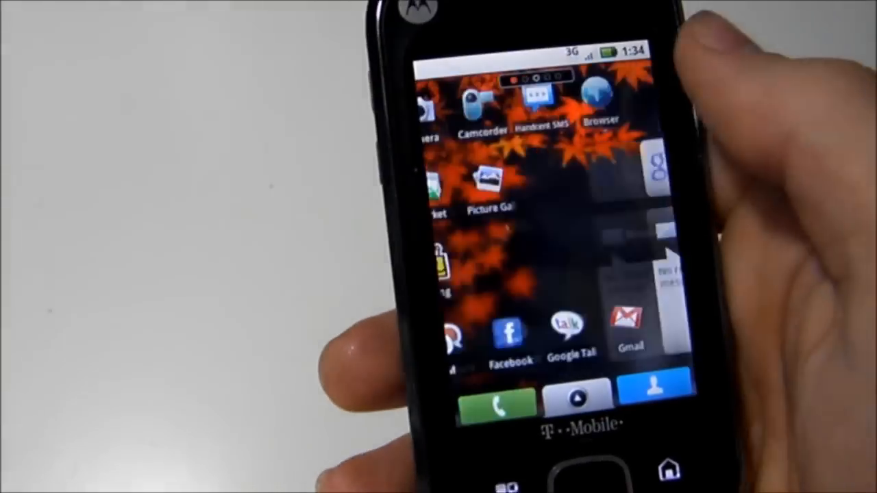
click(597, 96)
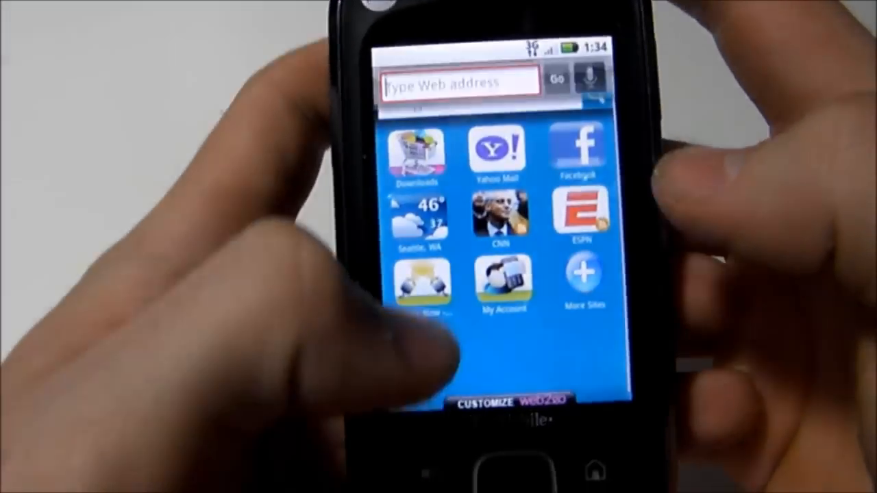
click(459, 81)
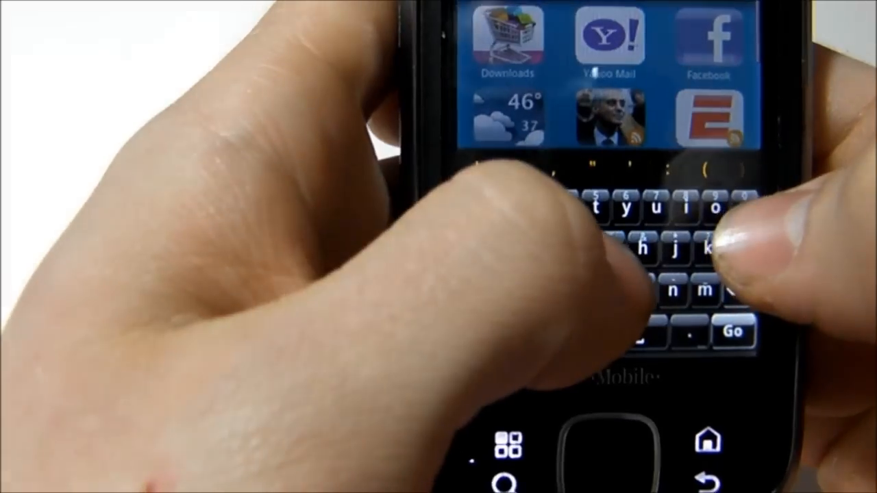
click(713, 216)
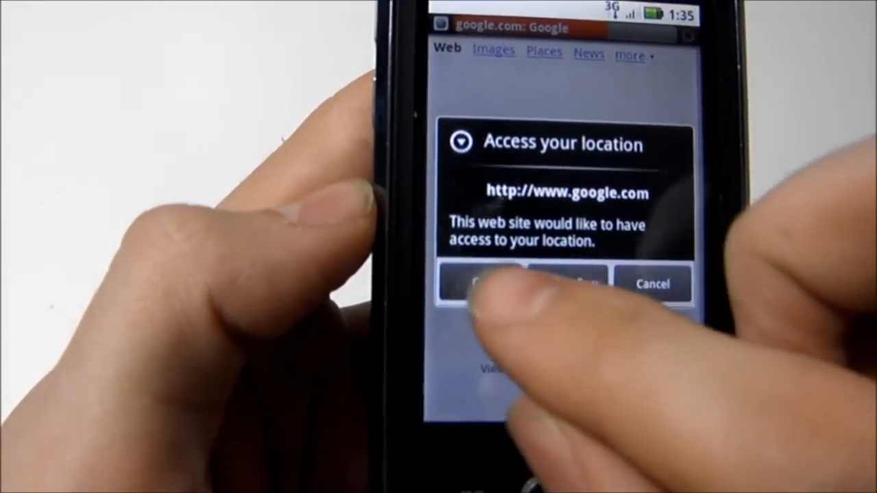
click(486, 282)
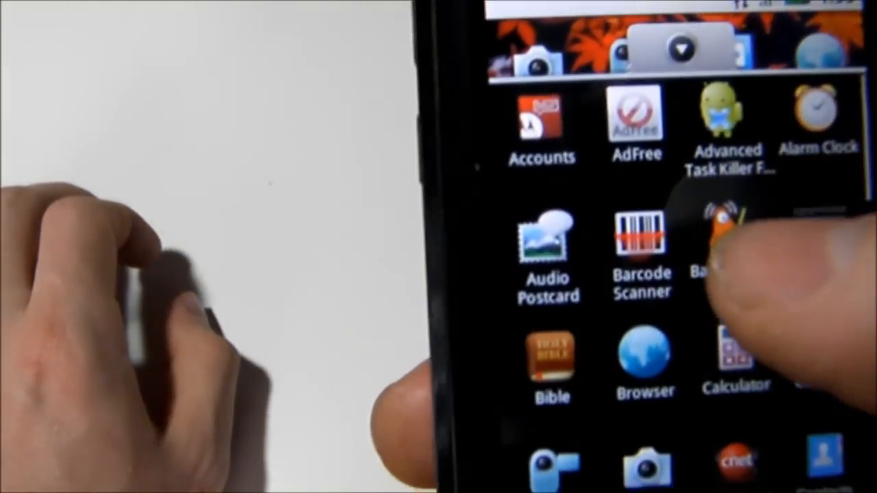
scroll(down, 3)
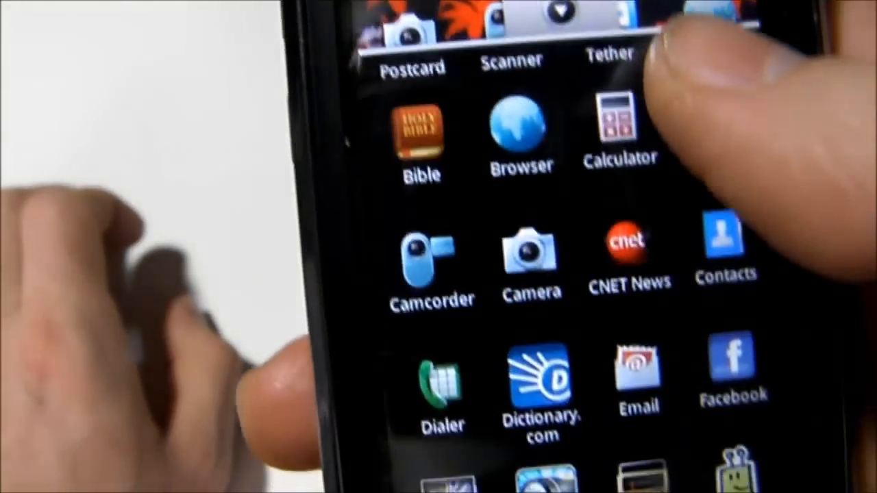
scroll(down, 3)
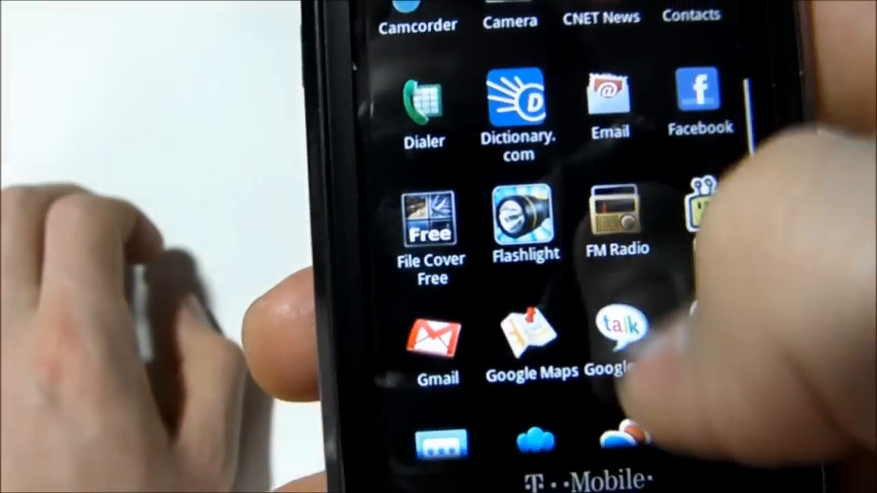
scroll(down, 3)
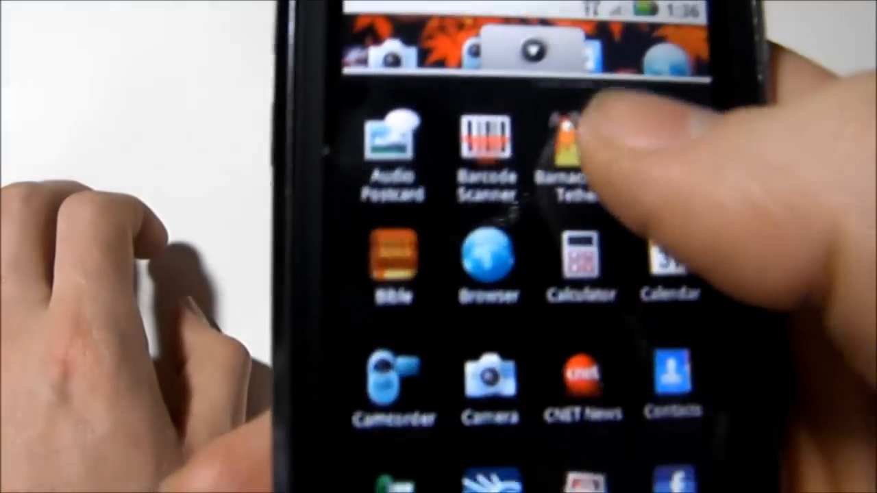
scroll(down, 3)
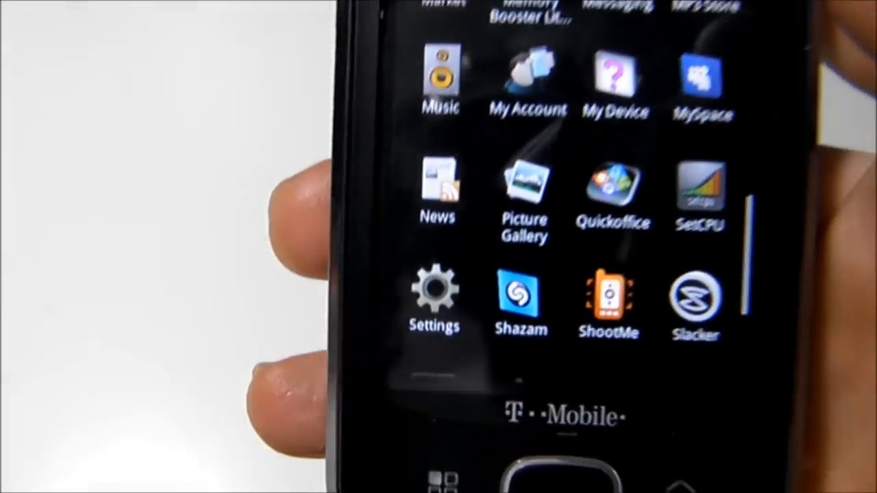
scroll(down, 3)
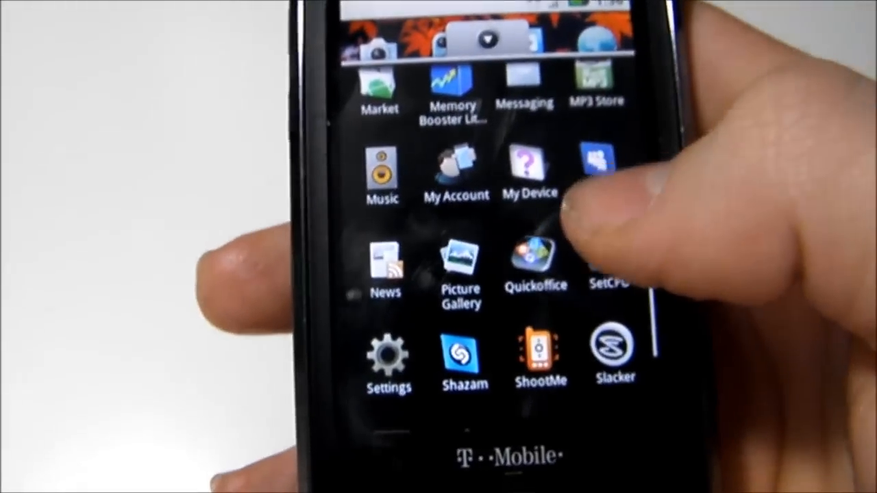
scroll(down, 3)
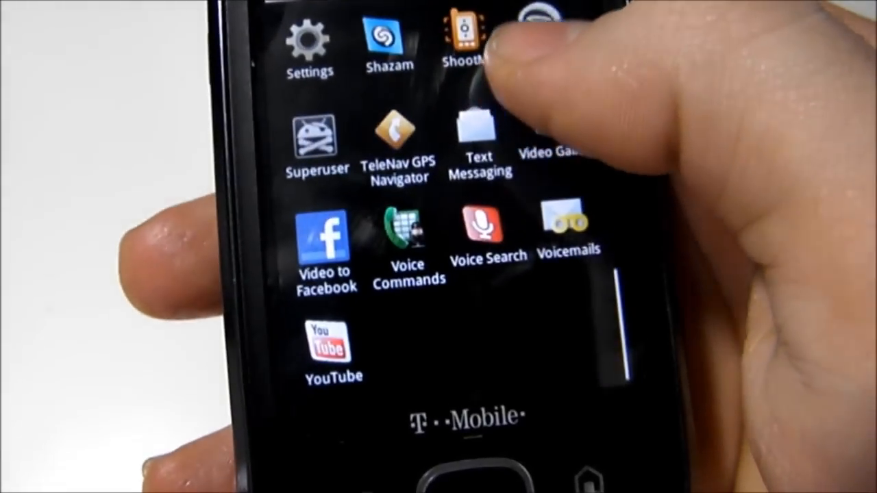
scroll(down, 3)
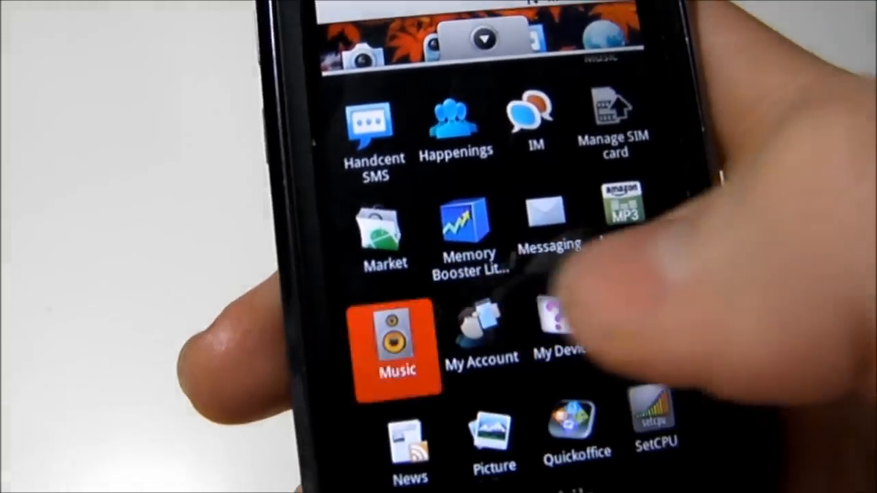
click(396, 343)
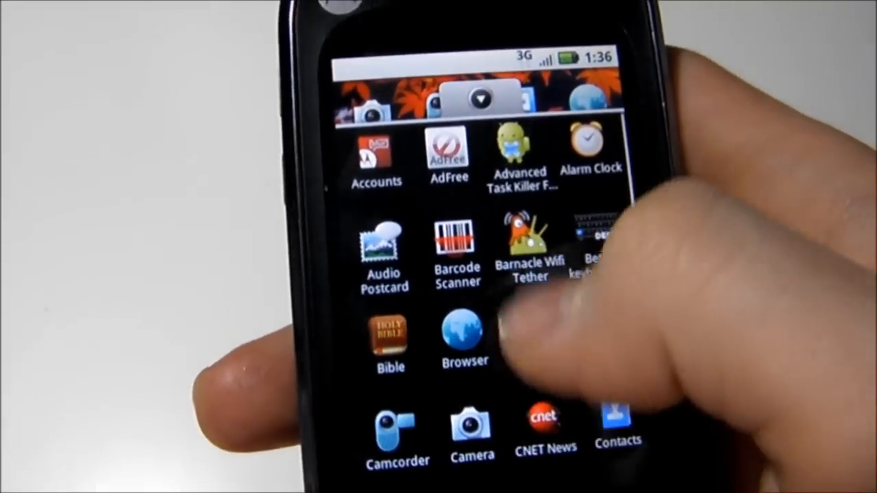
scroll(down, 3)
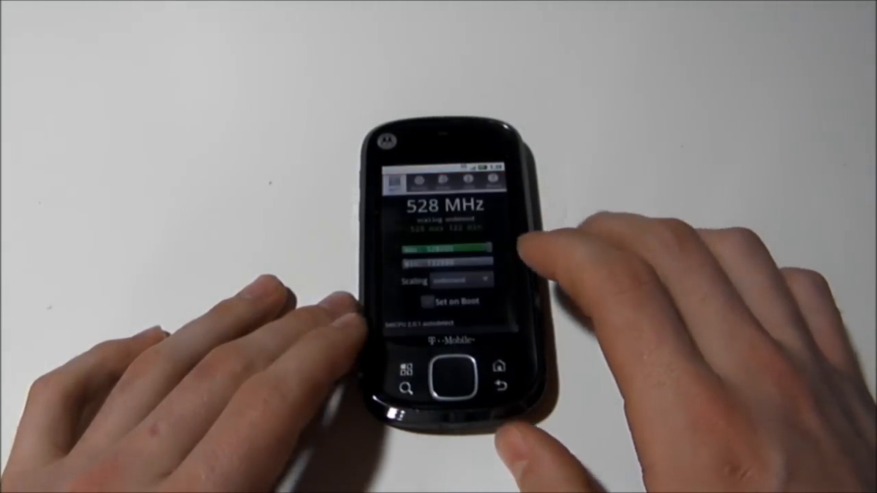
Step: Check the SetCPU frequency readings and view the choice of scaling governors
click(455, 280)
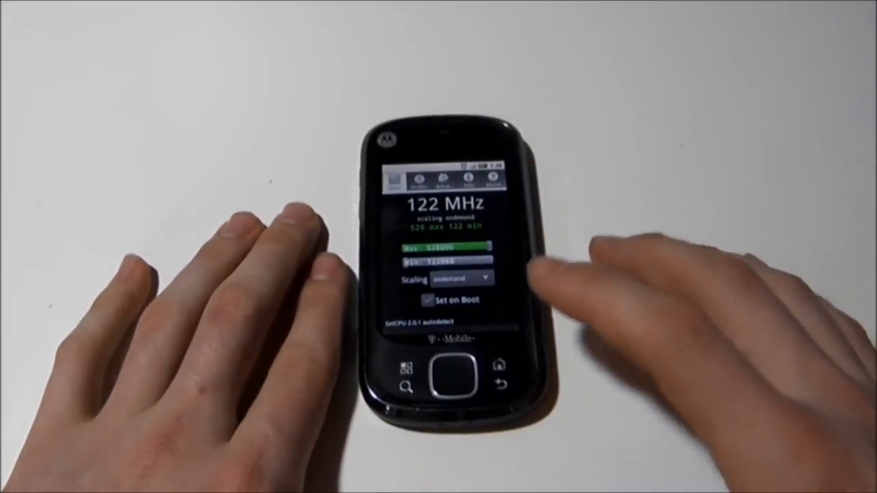
click(460, 280)
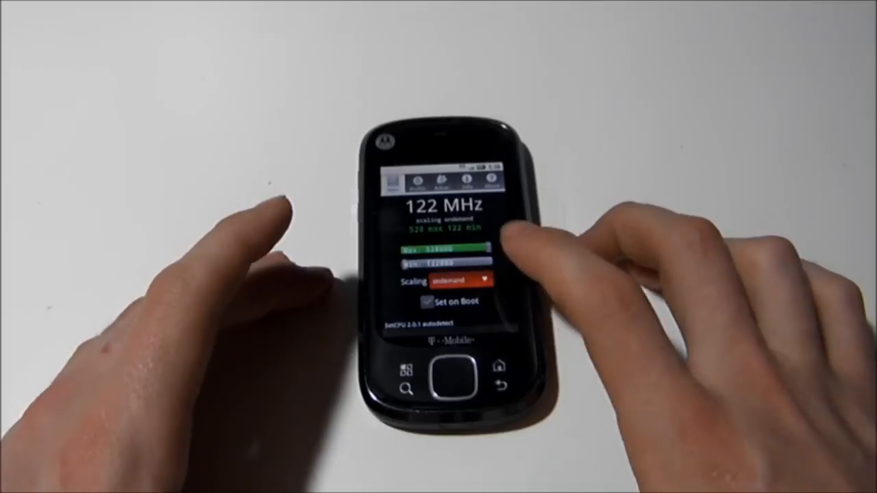
click(466, 280)
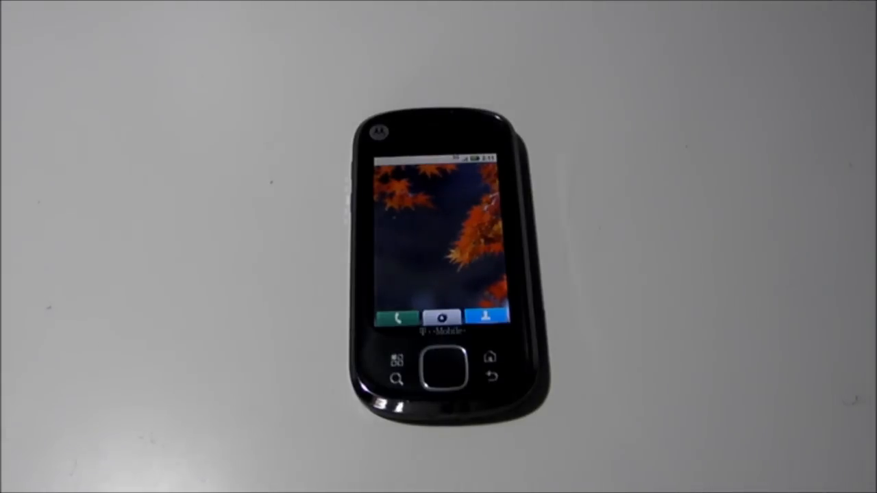
Step: Return to the home screen and bring up the list of all installed apps
click(438, 358)
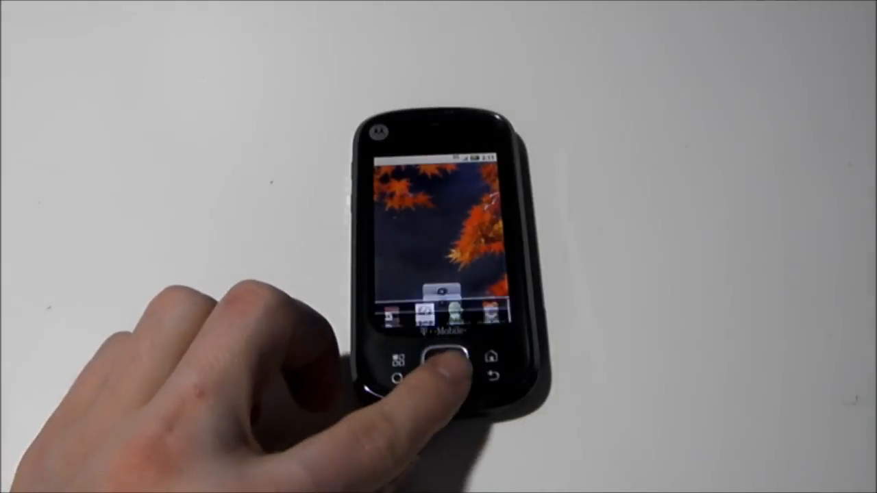
click(435, 367)
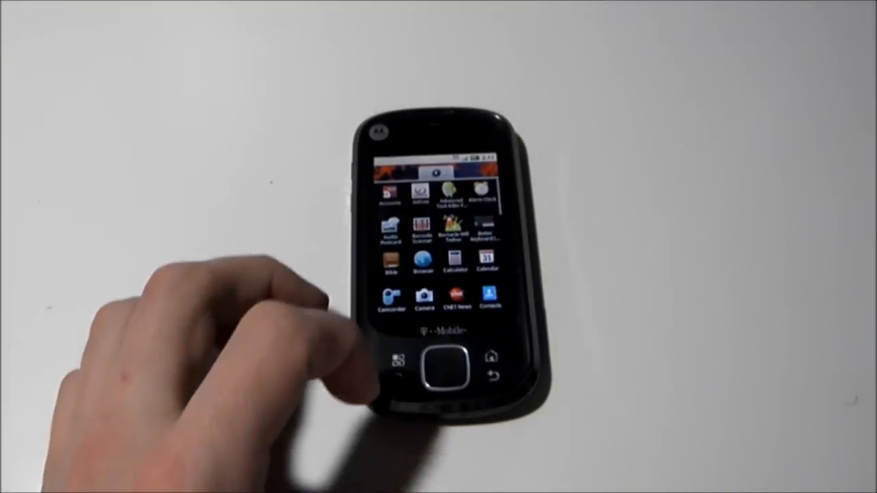